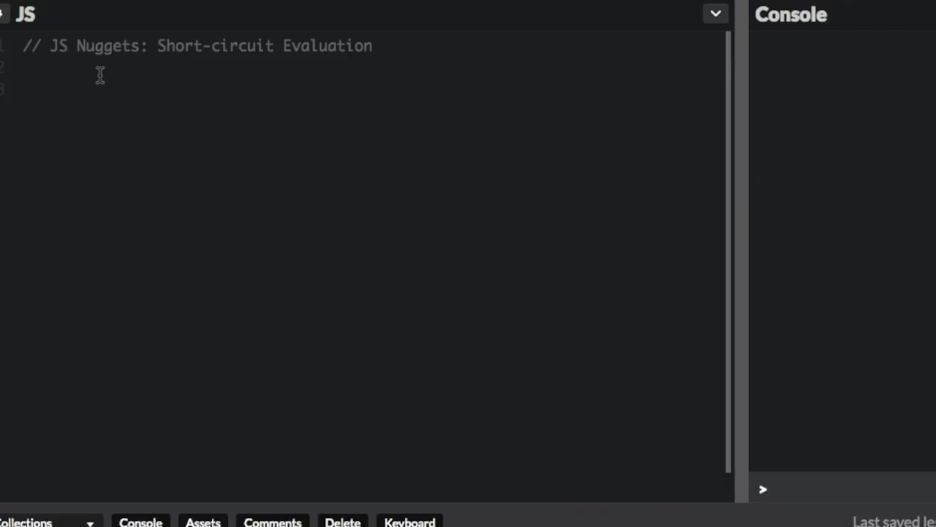
Write the if (4 > 5 && 5 > 6) else block logging 'no', test flag, isTrue/isFalse, and if(test)
click(24, 68)
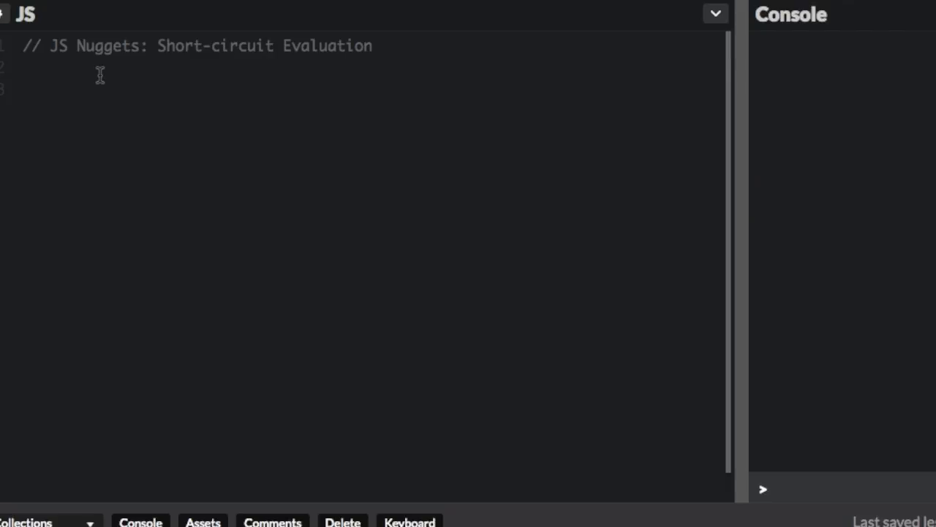
click(25, 67)
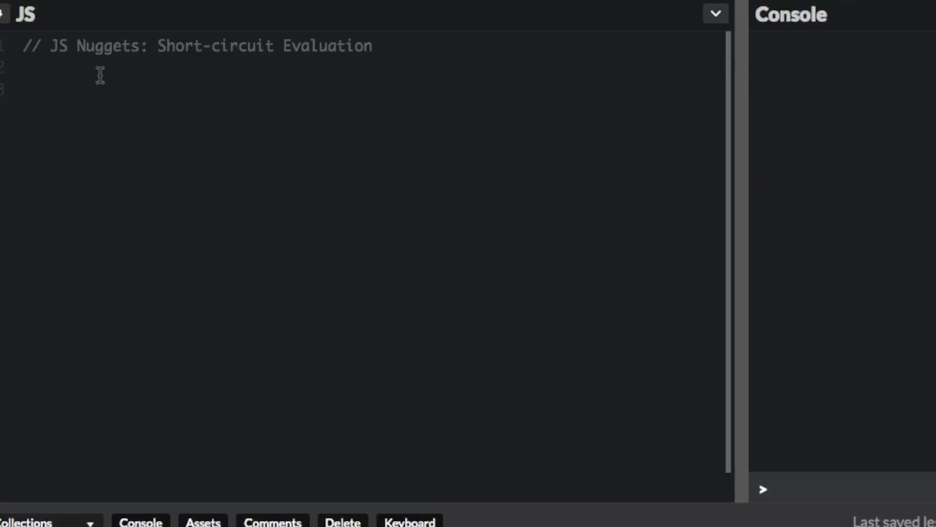
text(if ( 4 > 5 && 5 > 6 ) {)
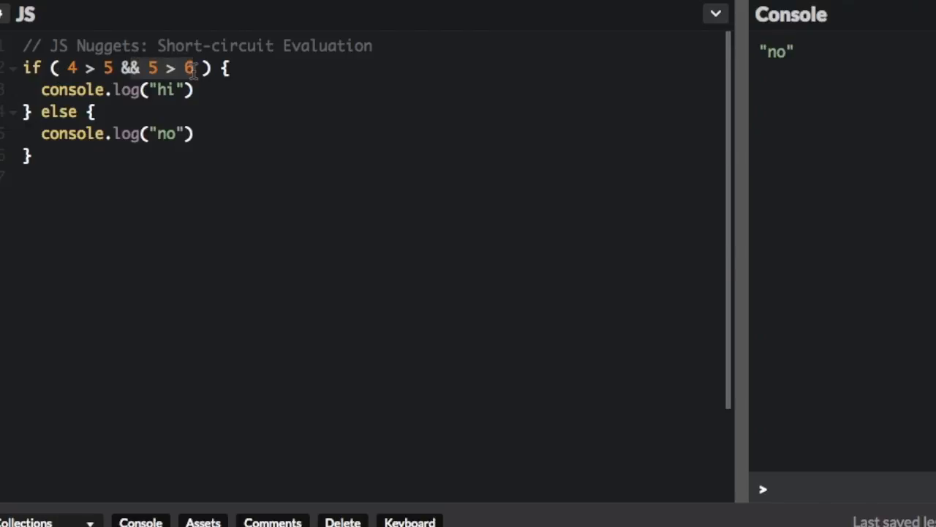
mouse_move(75, 209)
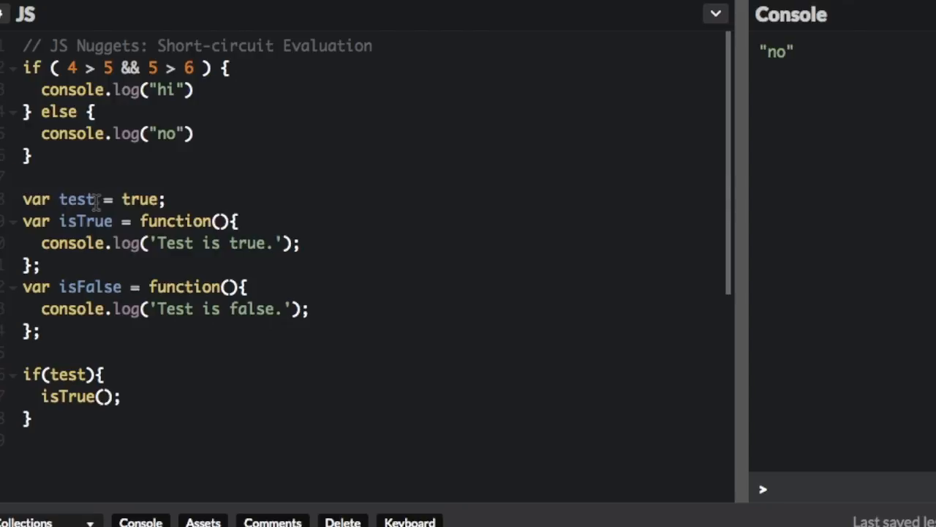
Highlight the test variable, confirm 'Test is true.' logs, and add blank lines below if(test)
double_click(86, 221)
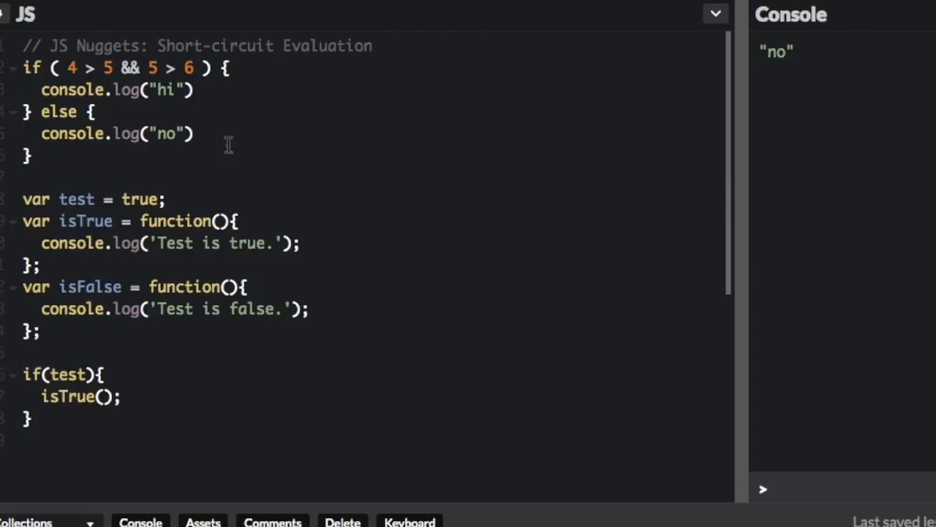
click(67, 397)
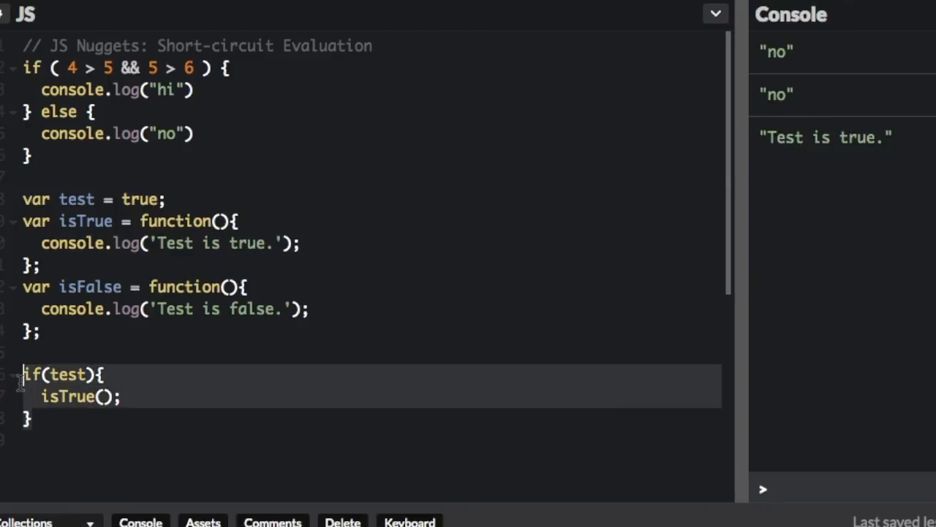
mouse_move(48, 428)
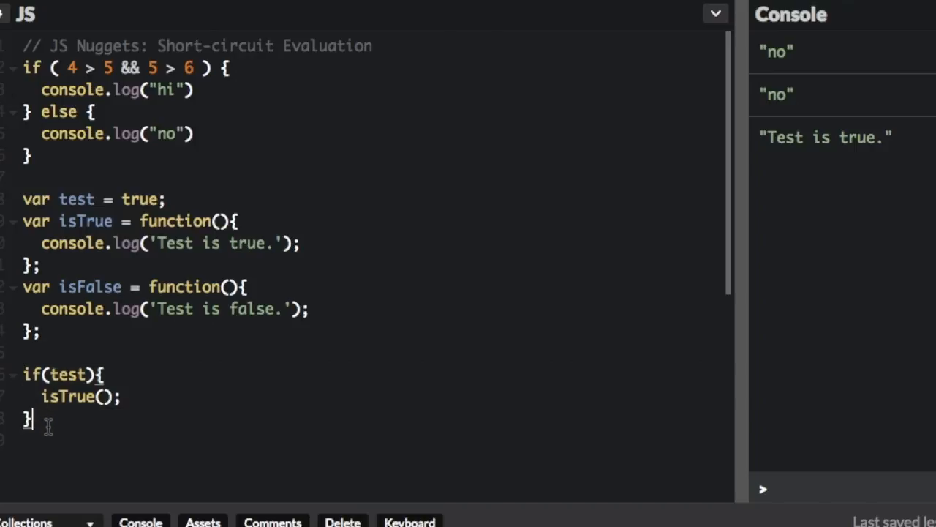
key(enter)
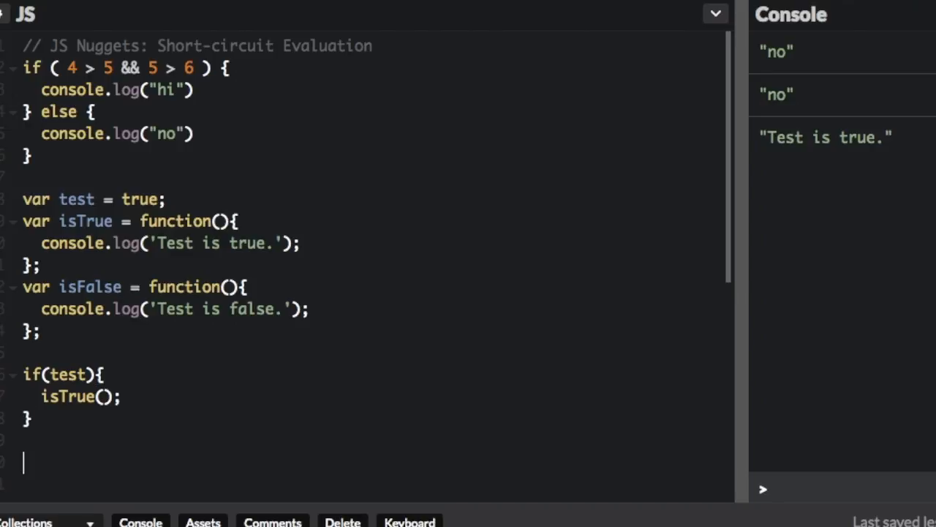
scroll(down, 3)
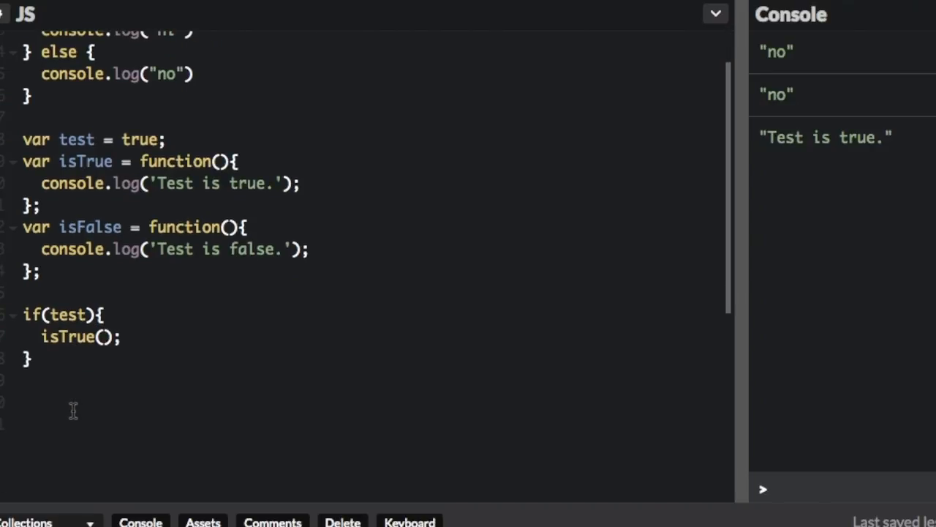
Add the ( test && isTrue() ); line and comment out isTrue() inside the if block with //
text(( test && isTrue() );)
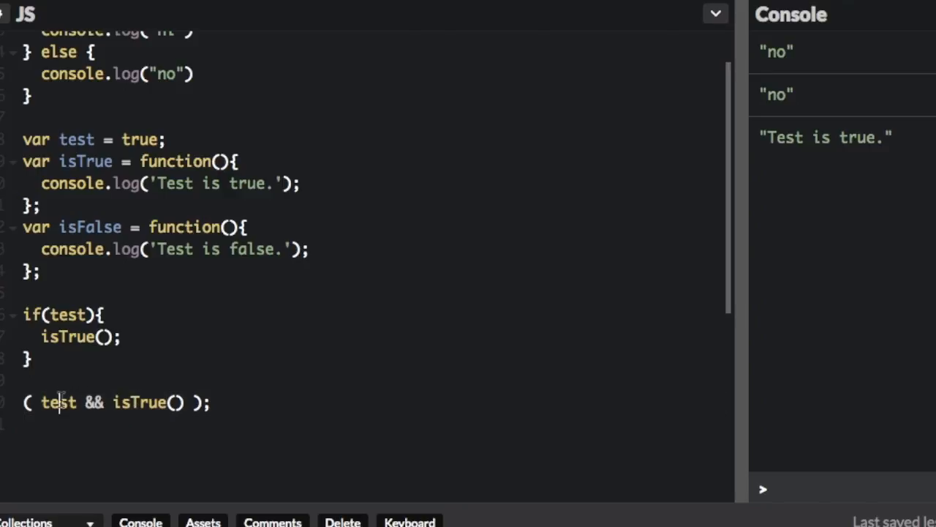
double_click(139, 403)
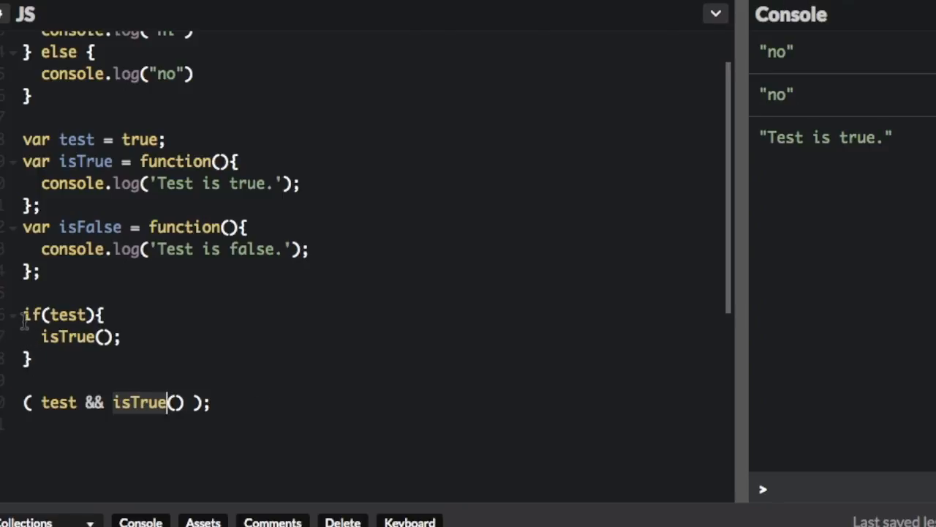
text(//)
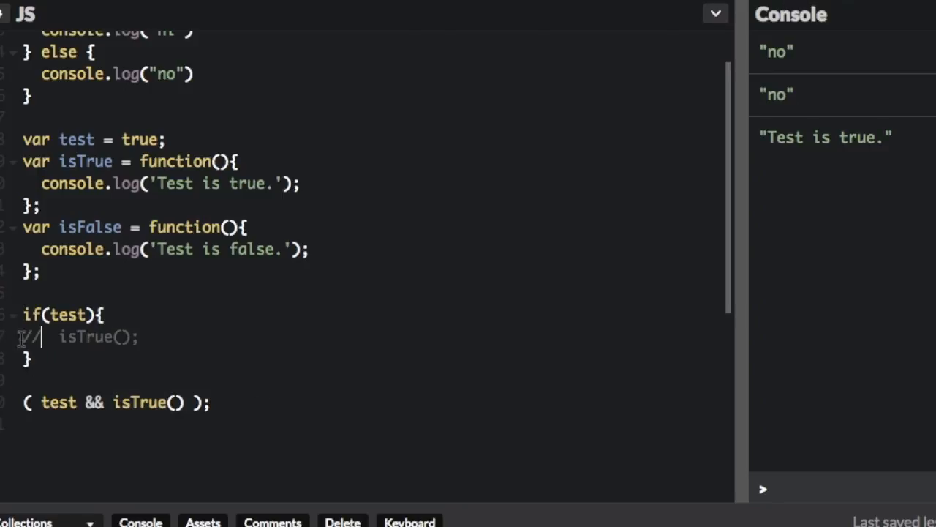
text(//)
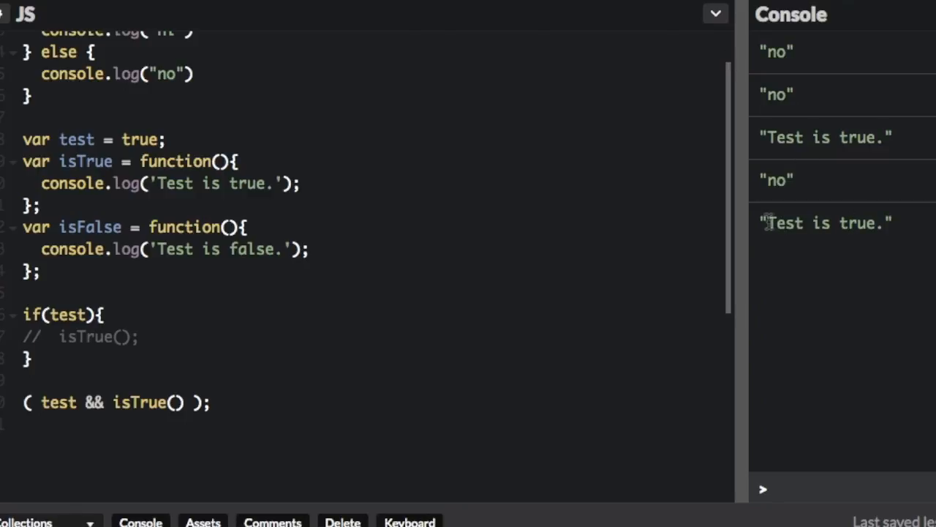
double_click(825, 222)
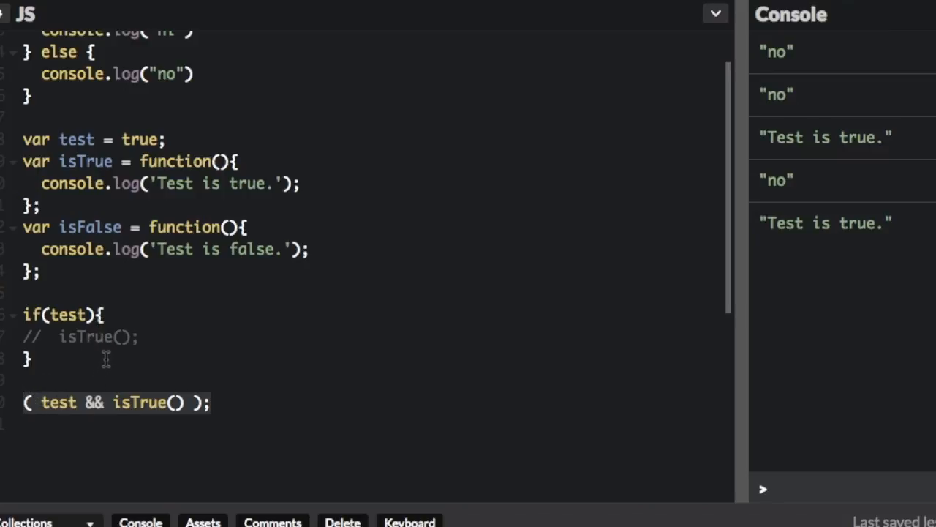
Add the ( test || isFalse()); line below the if(!test) example so 'Test is false.' logs
click(26, 402)
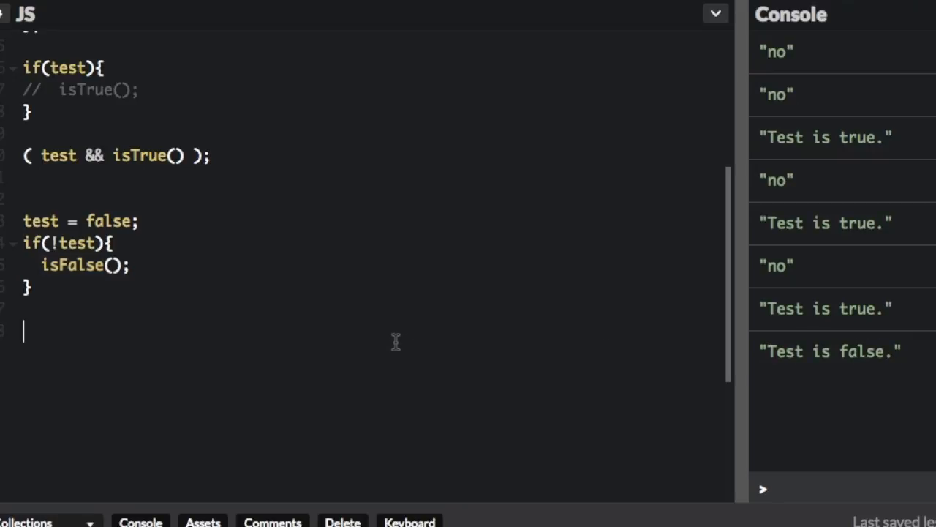
text(( test || isFalse());)
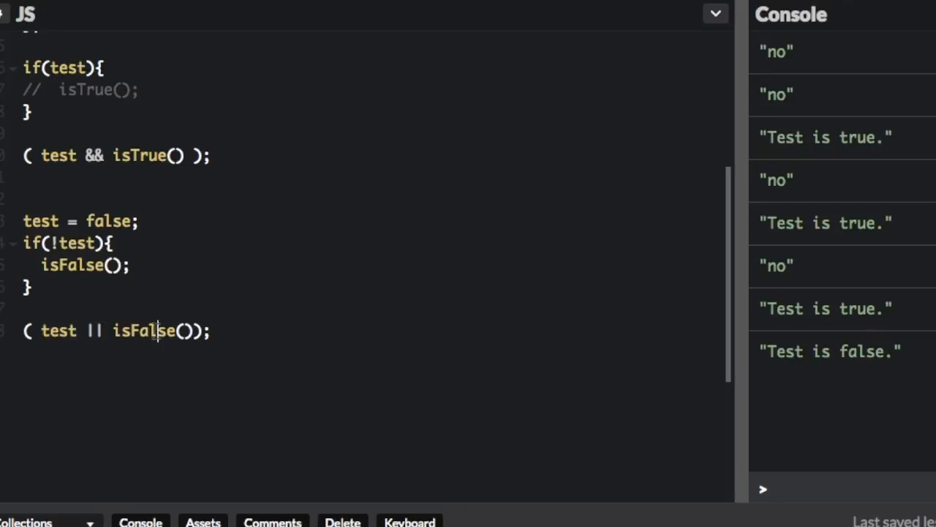
double_click(58, 331)
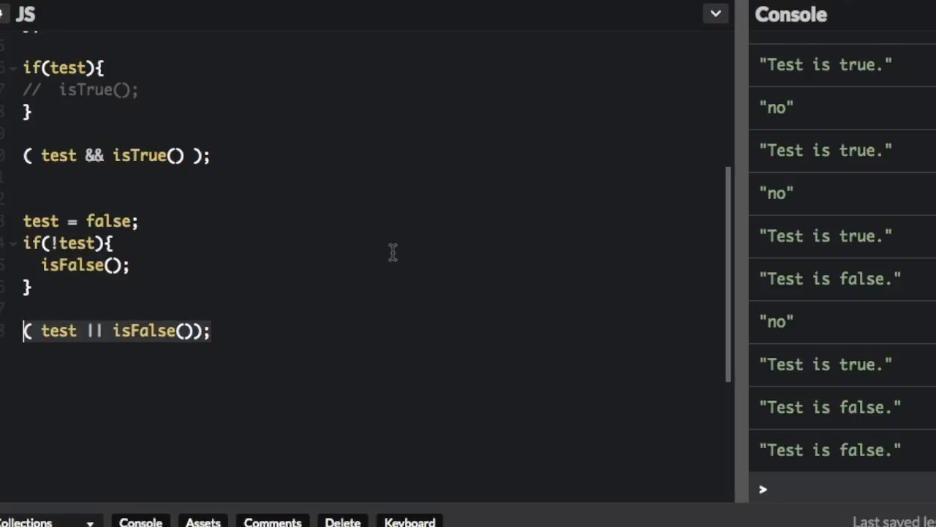
scroll(down, 3)
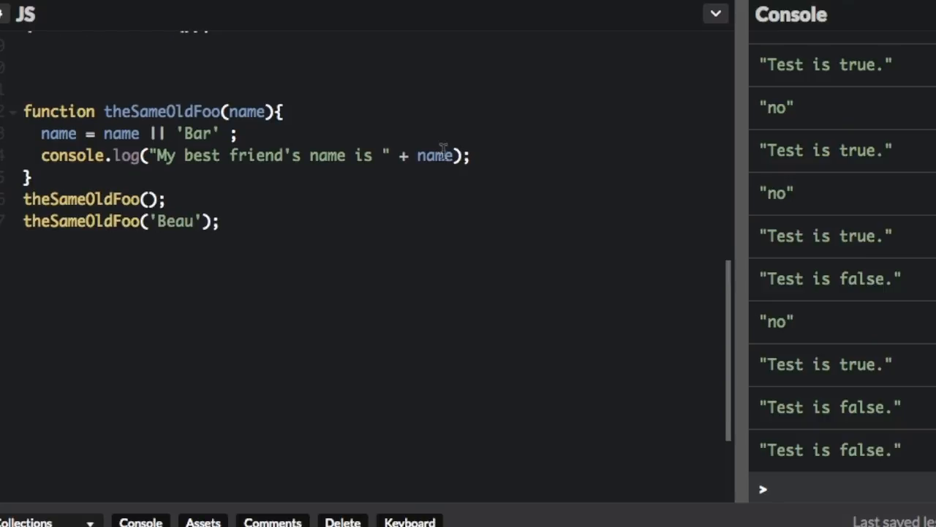
Point out theSameOldFoo, its name || 'Bar' default, and the name passed in the second call
double_click(161, 111)
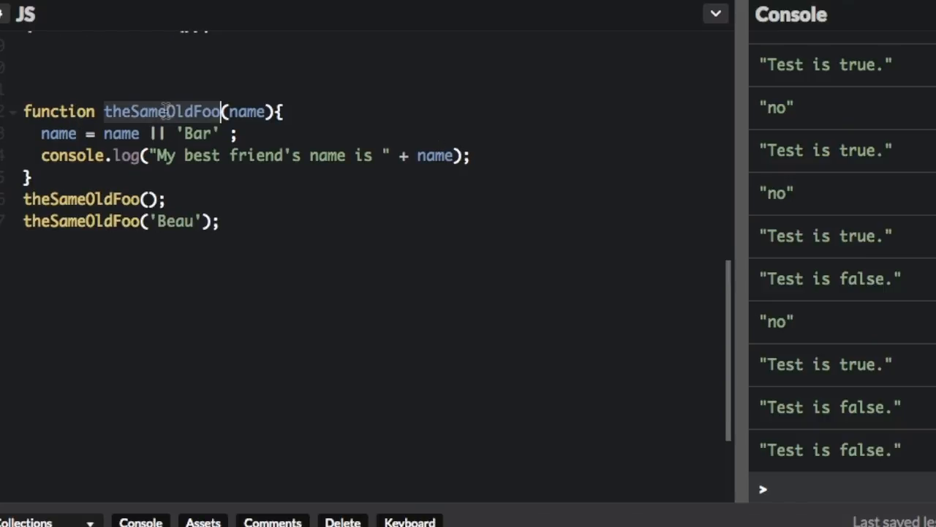
double_click(247, 111)
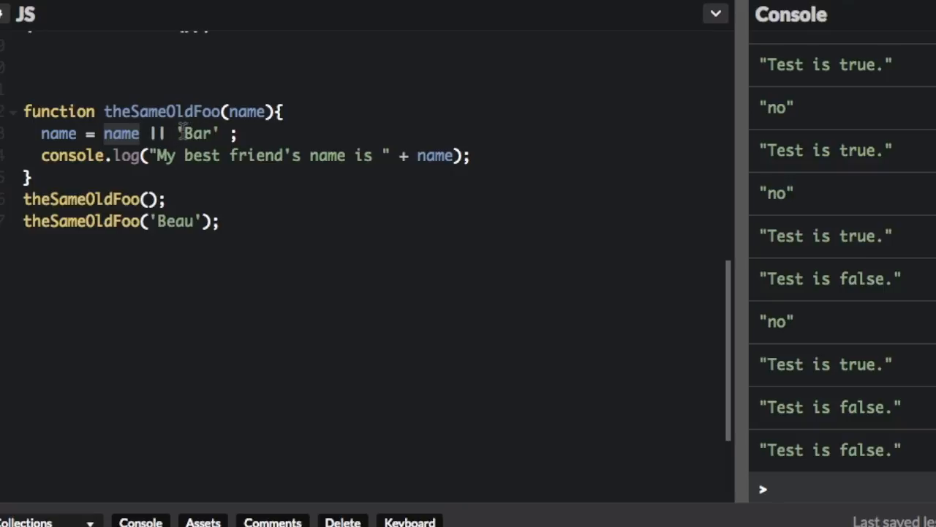
mouse_move(121, 133)
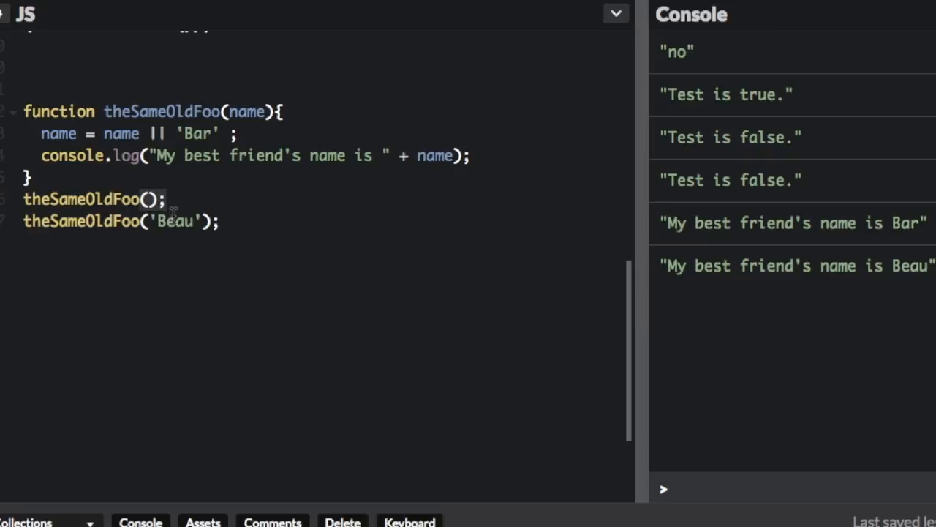
double_click(175, 221)
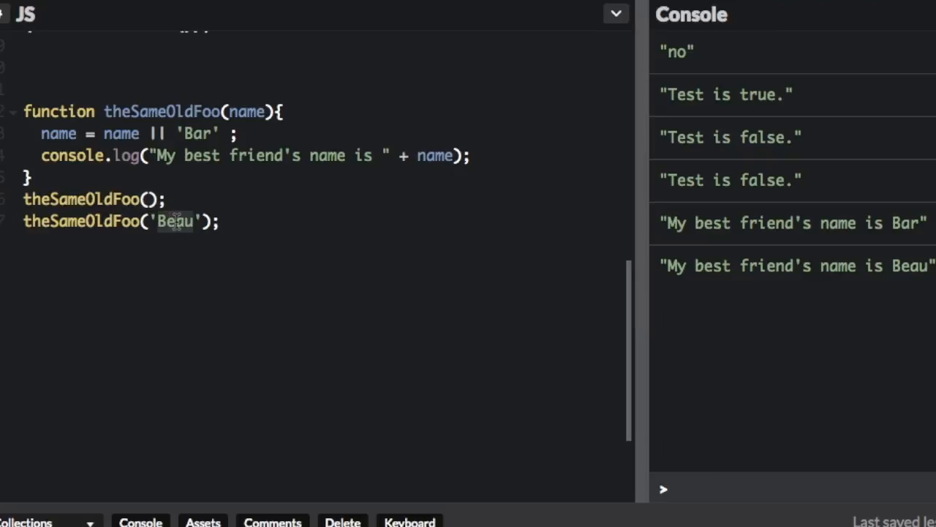